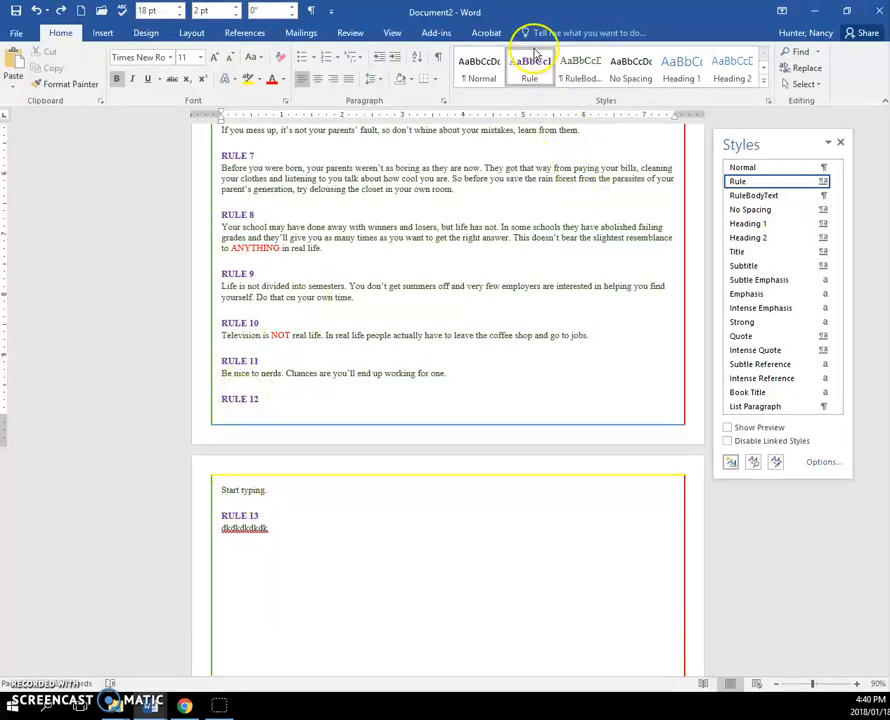
# - Begin modifying the Rule style and reach its paragraph settings via Format > Paragraph
pyautogui.rightClick(530, 62)
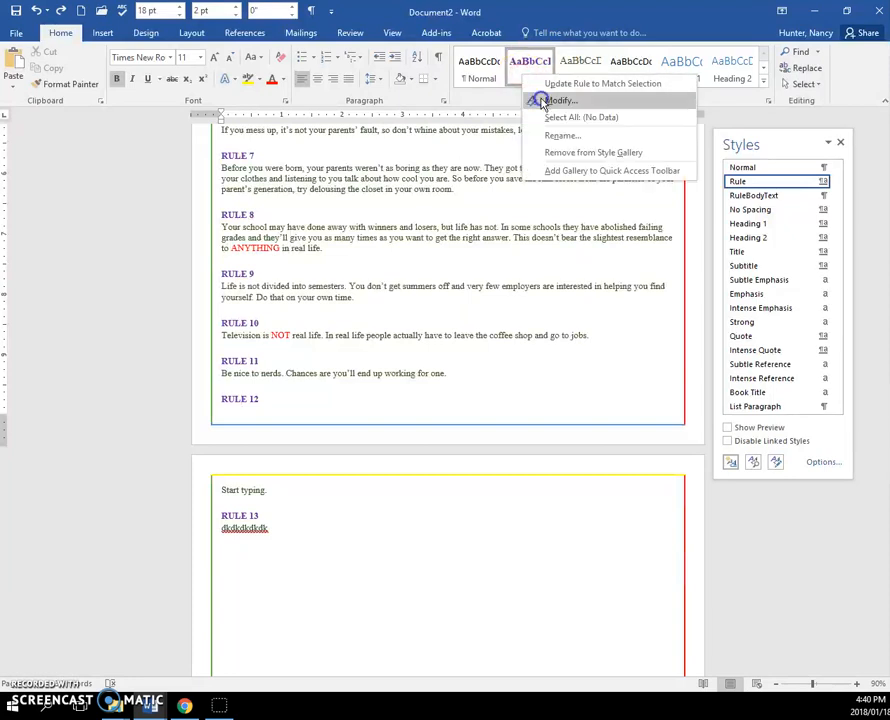
pyautogui.click(564, 104)
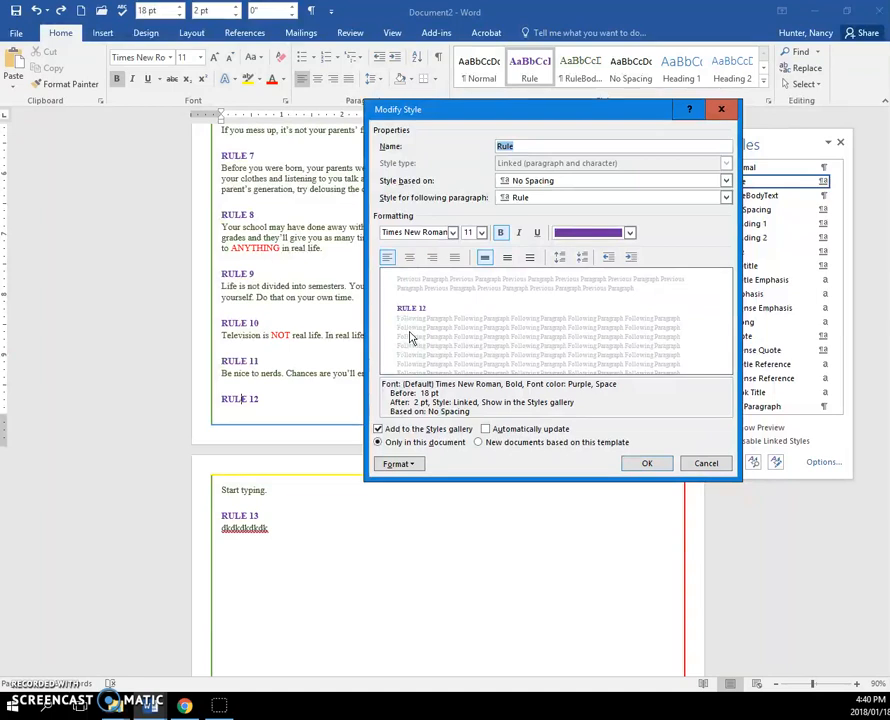
pyautogui.click(396, 464)
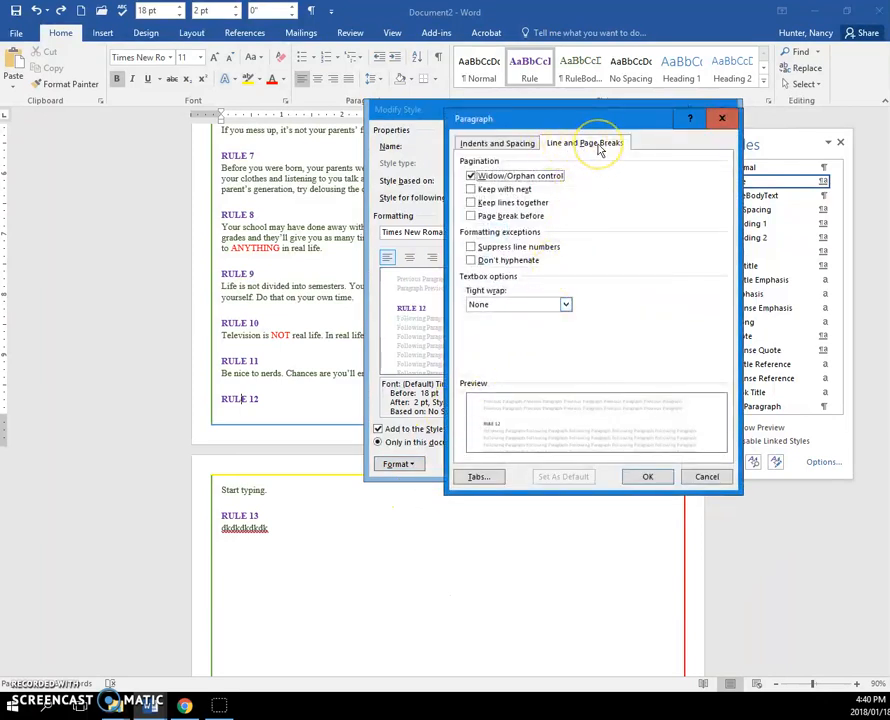
# - Enable Keep with next under Line and Page Breaks and save the Rule style, moving RULE 12 to page two
pyautogui.click(472, 188)
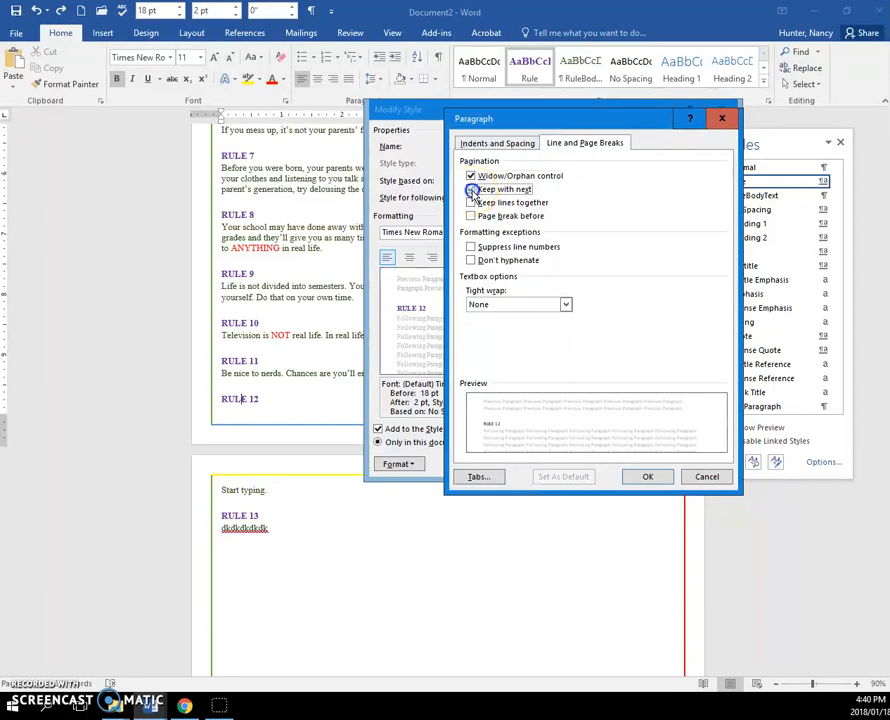
pyautogui.click(472, 188)
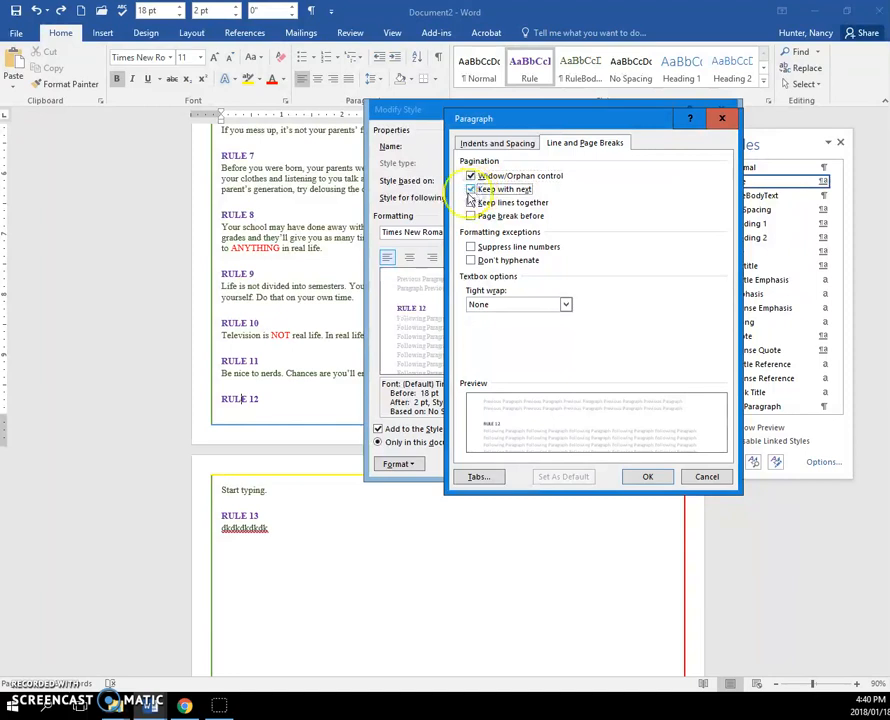
pyautogui.click(472, 204)
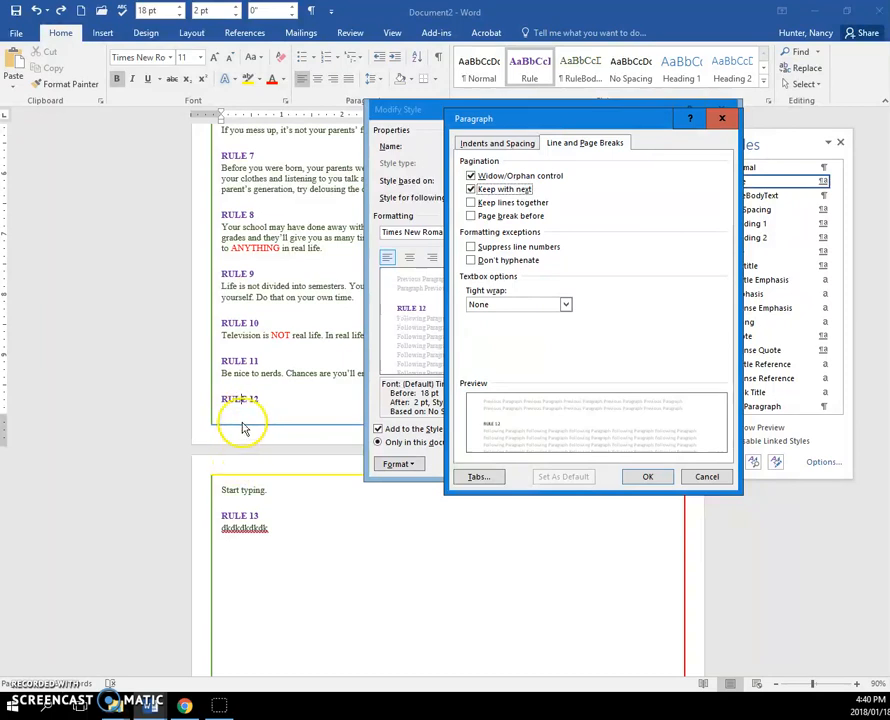
pyautogui.moveTo(238, 390)
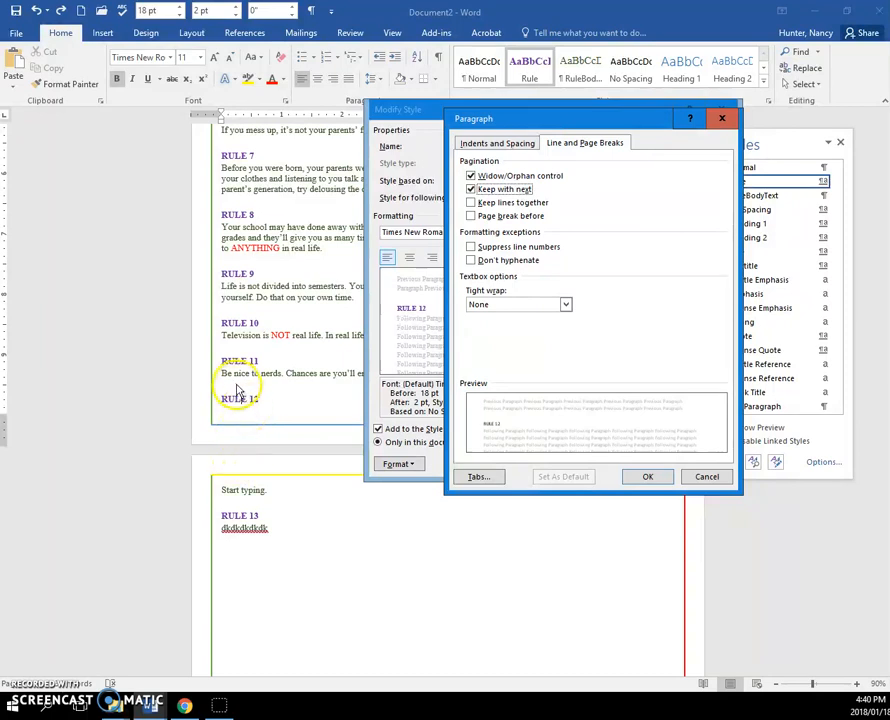
pyautogui.click(648, 476)
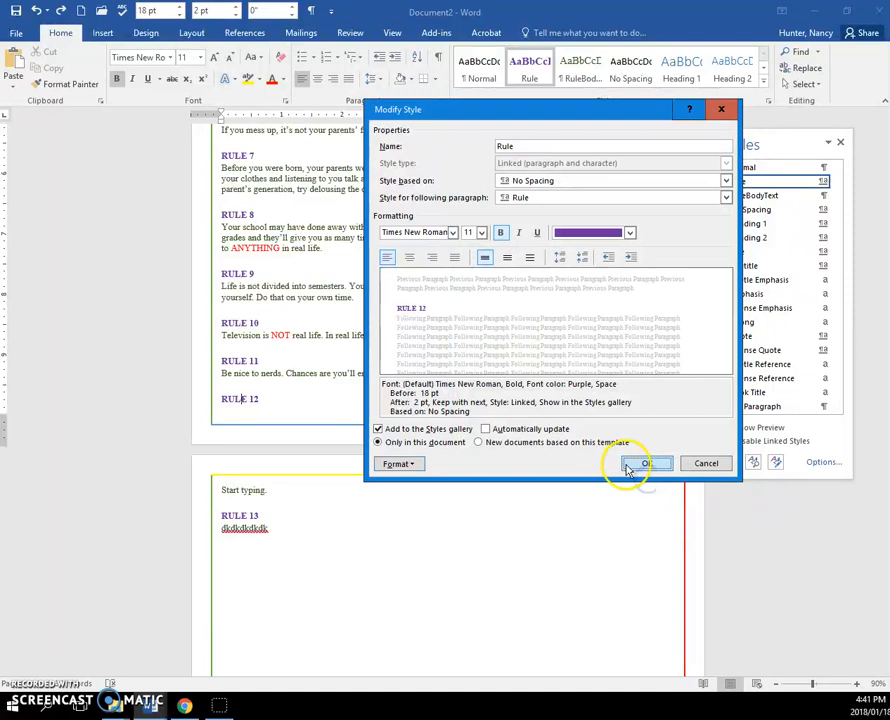
pyautogui.click(636, 464)
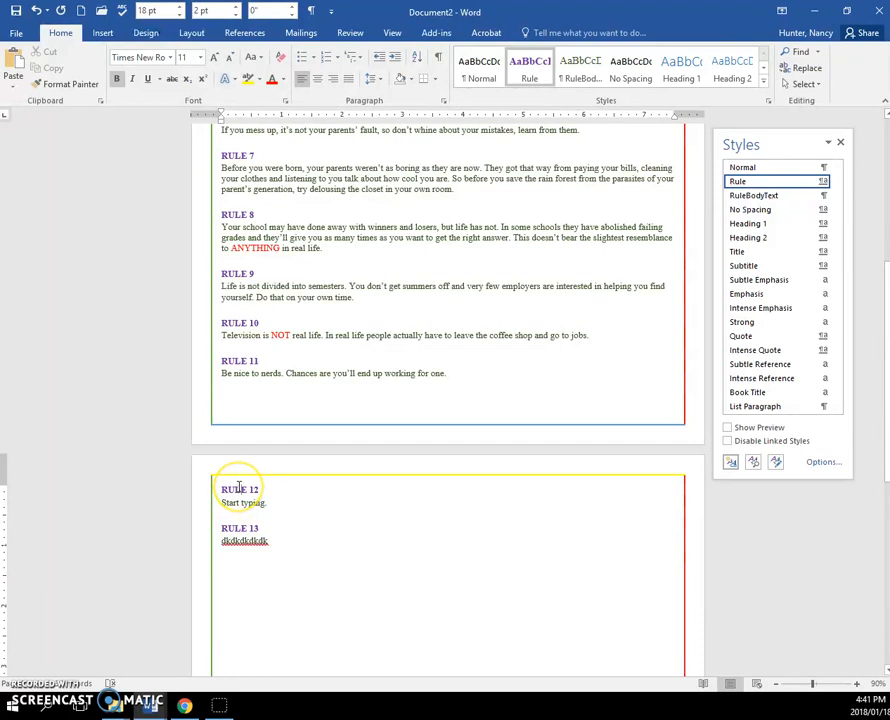
pyautogui.moveTo(224, 464)
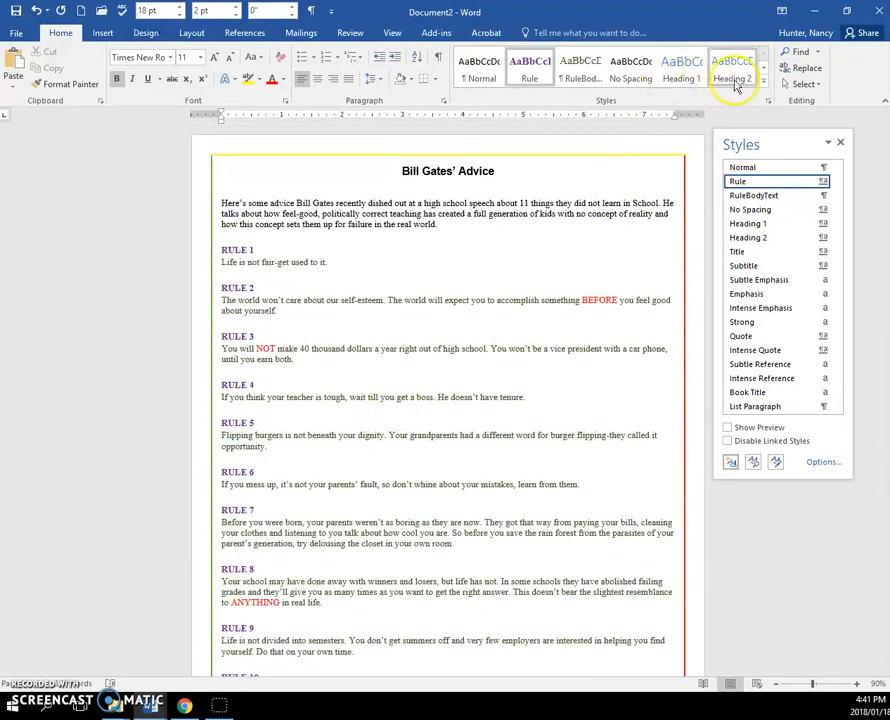
pyautogui.click(768, 80)
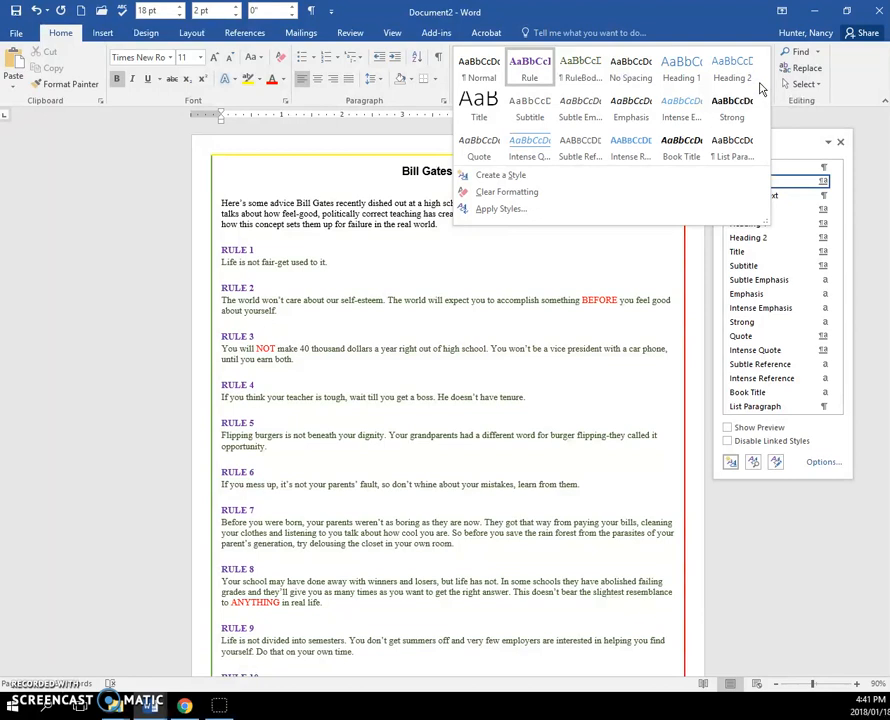
pyautogui.moveTo(382, 292)
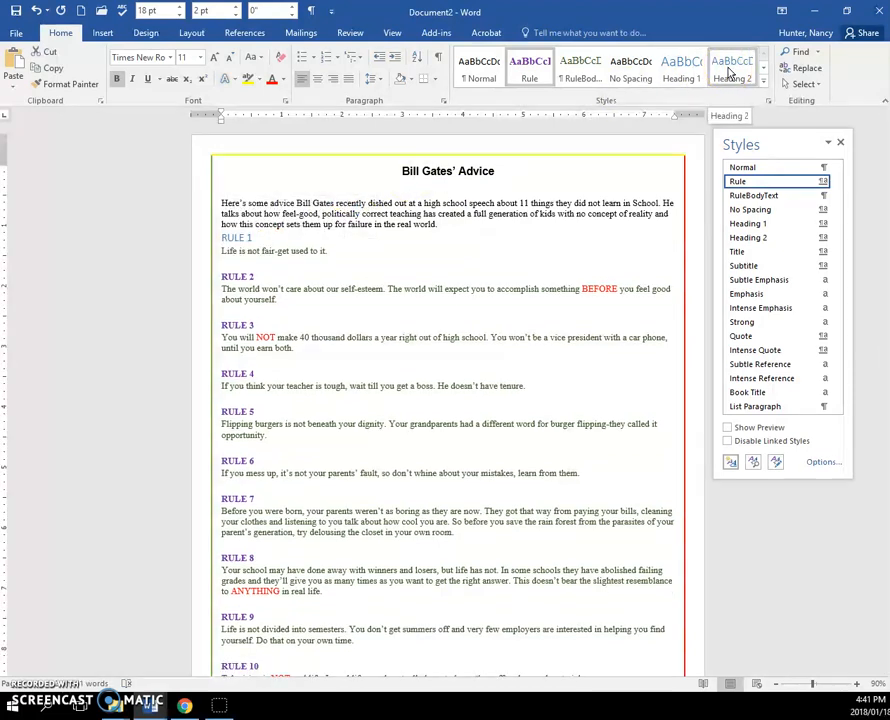
pyautogui.moveTo(768, 84)
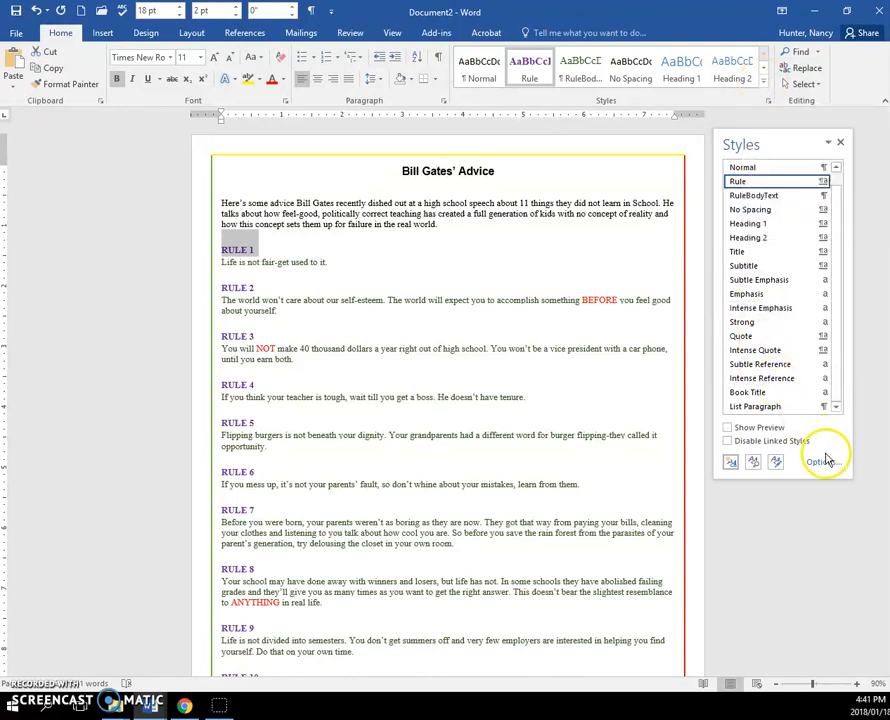
# - Set the Styles pane options to list only Recommended styles and confirm
pyautogui.click(824, 456)
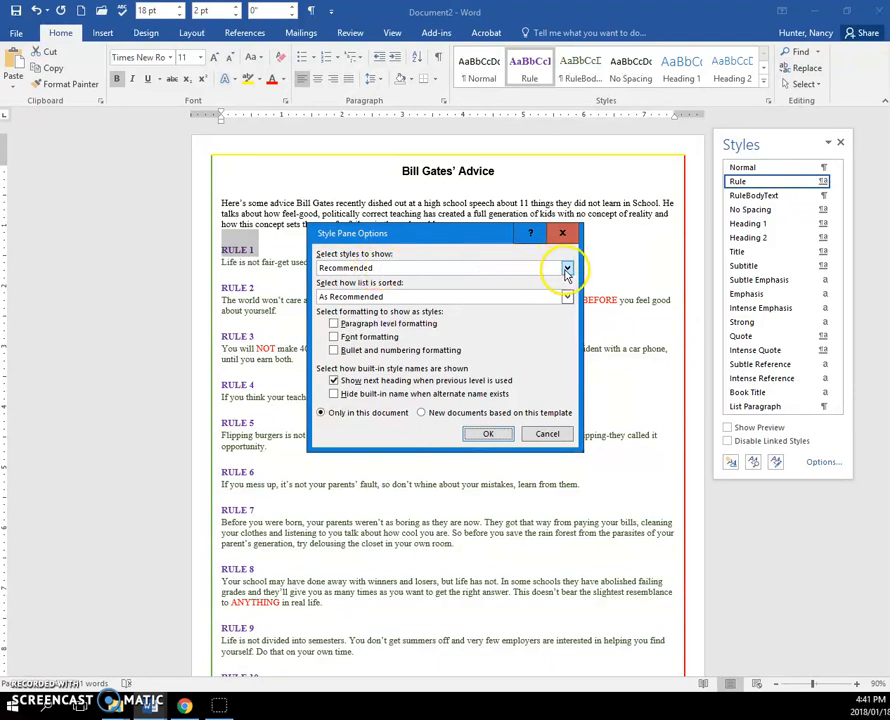
pyautogui.click(564, 268)
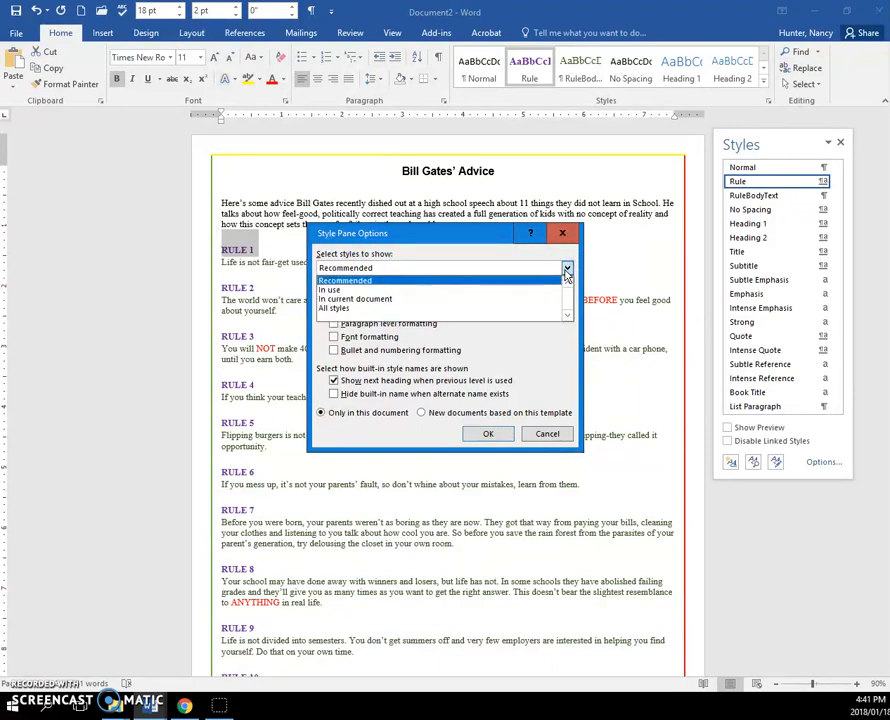
pyautogui.click(344, 280)
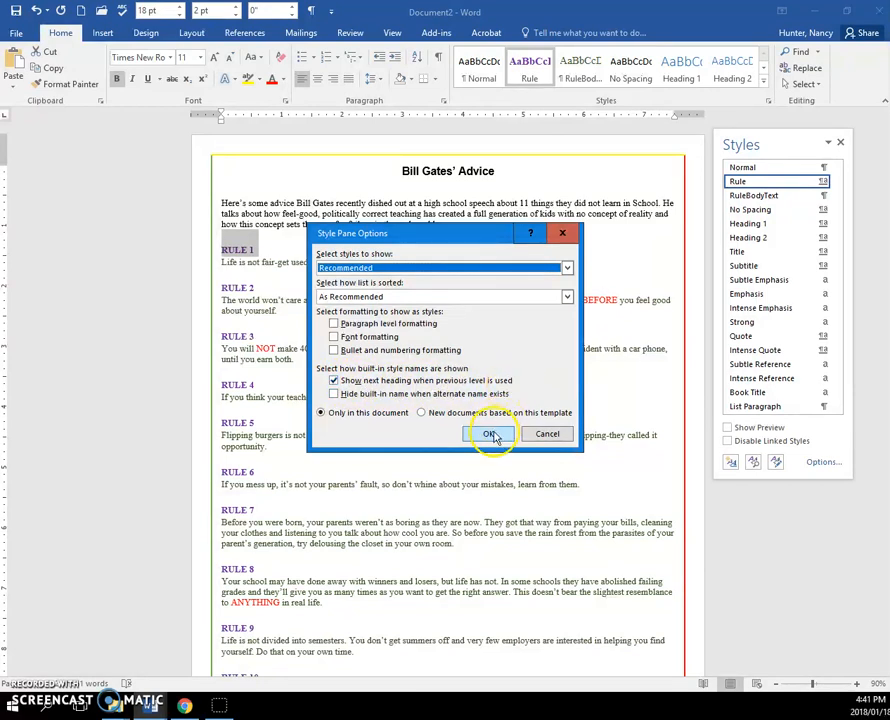
pyautogui.click(494, 432)
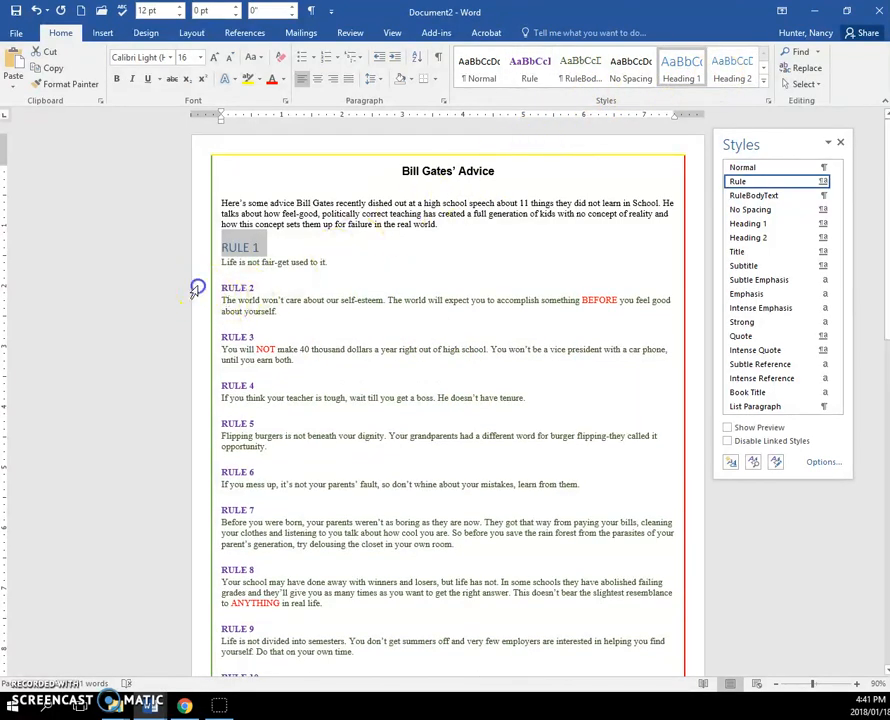
# - Select RULE 3 and expand the Styles gallery so Heading 3 shows among its styles
pyautogui.click(732, 64)
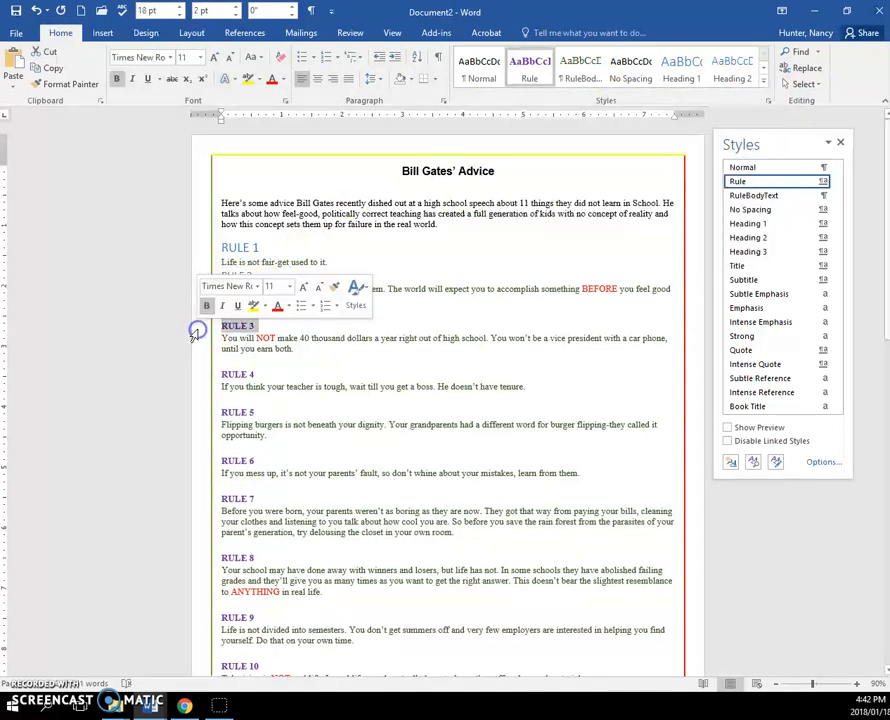
pyautogui.click(784, 74)
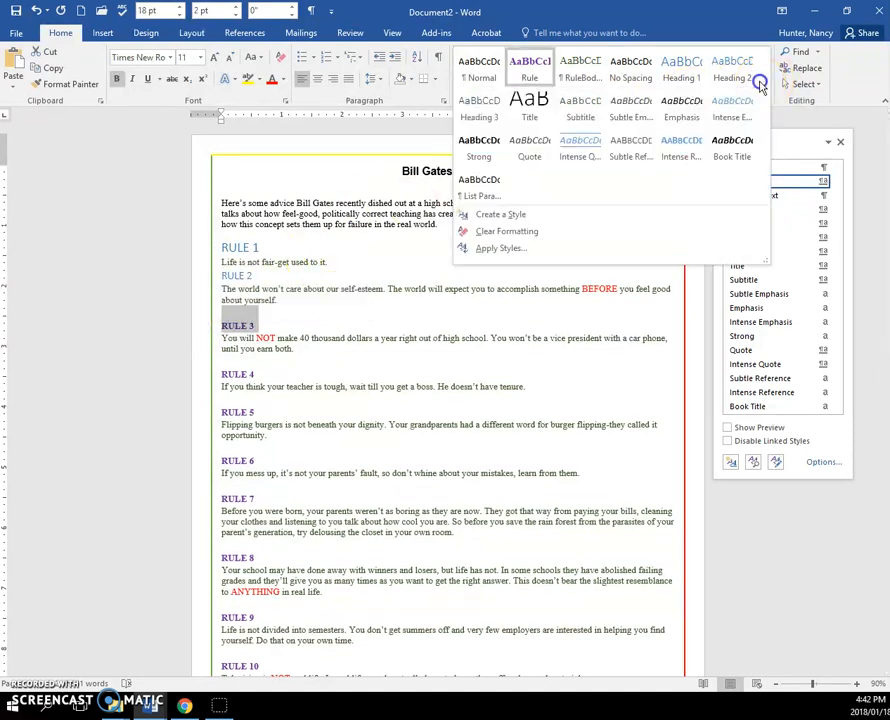